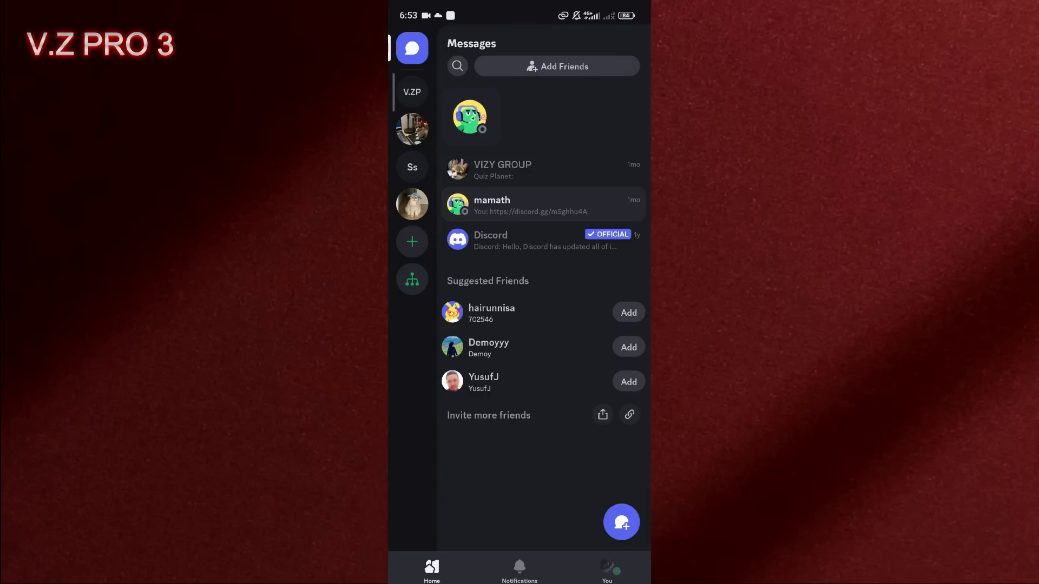
Reach the Content & Social settings from the You tab and scroll to Ignored accounts.
{"action": "left_click", "coordinate": [606, 571]}
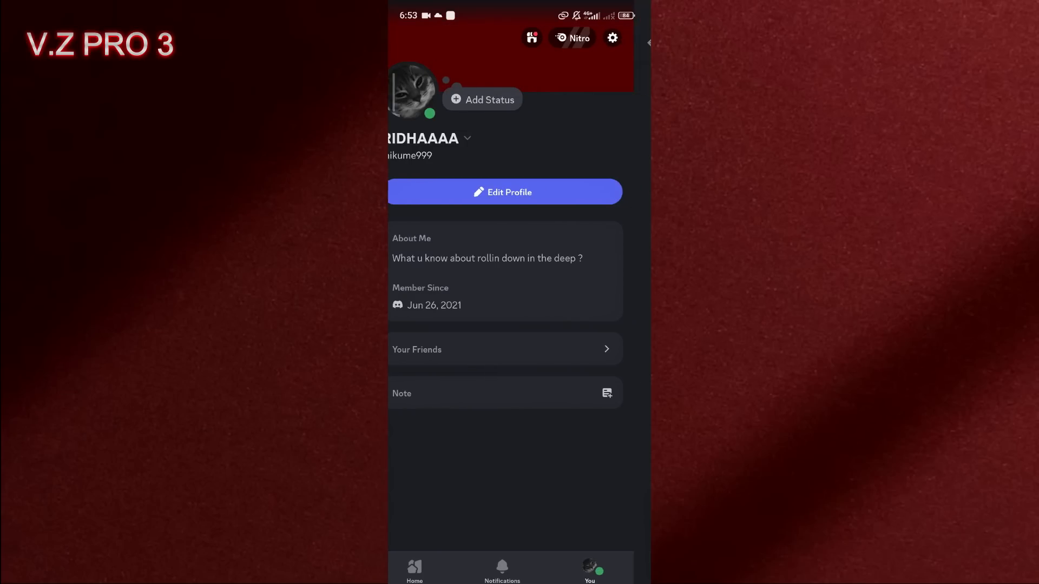
{"action": "left_click", "coordinate": [610, 37]}
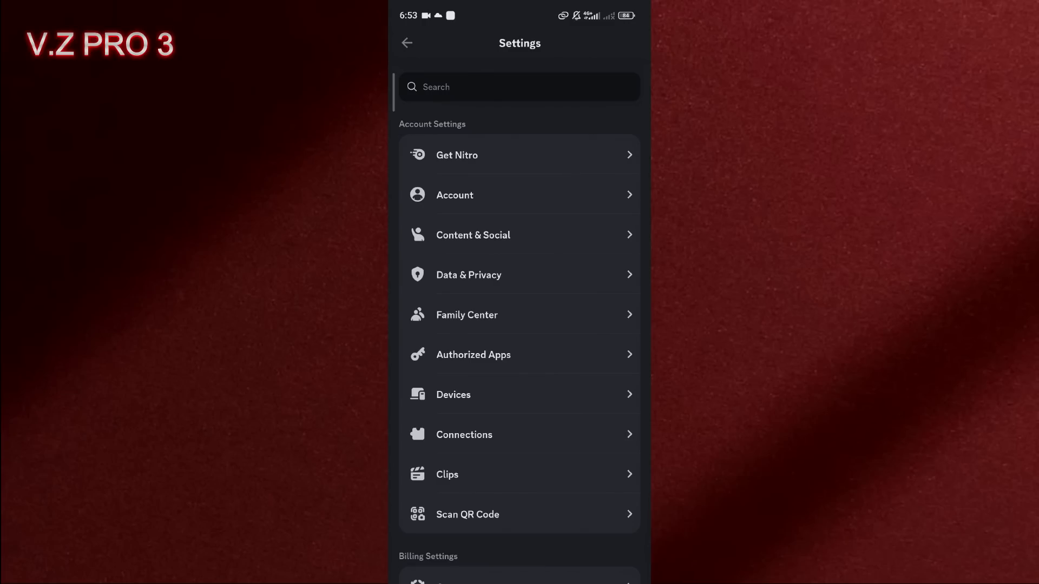
{"action": "left_click", "coordinate": [473, 235]}
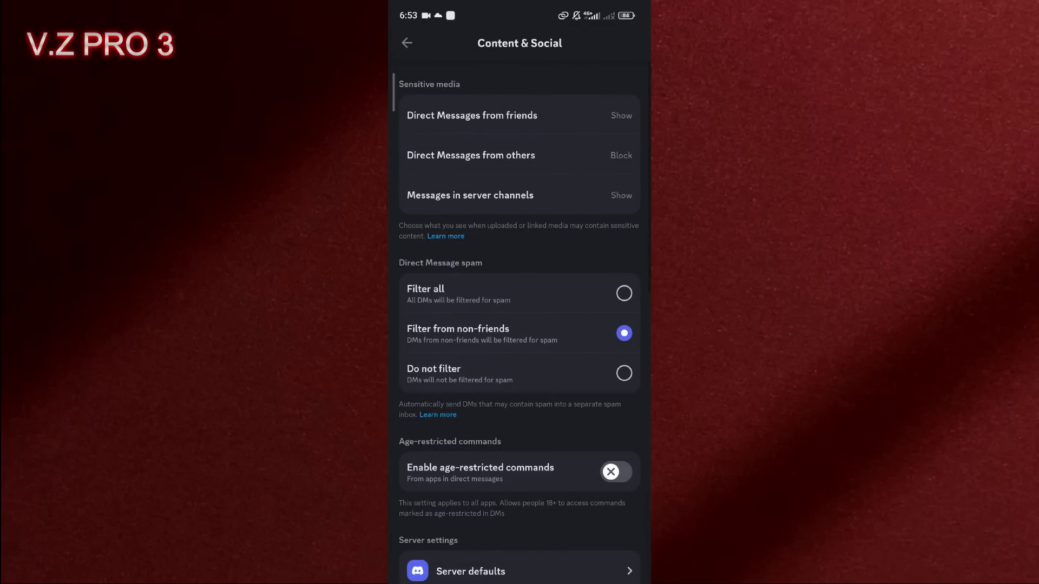
{"action": "scroll", "scroll_direction": "down", "scroll_amount": 3}
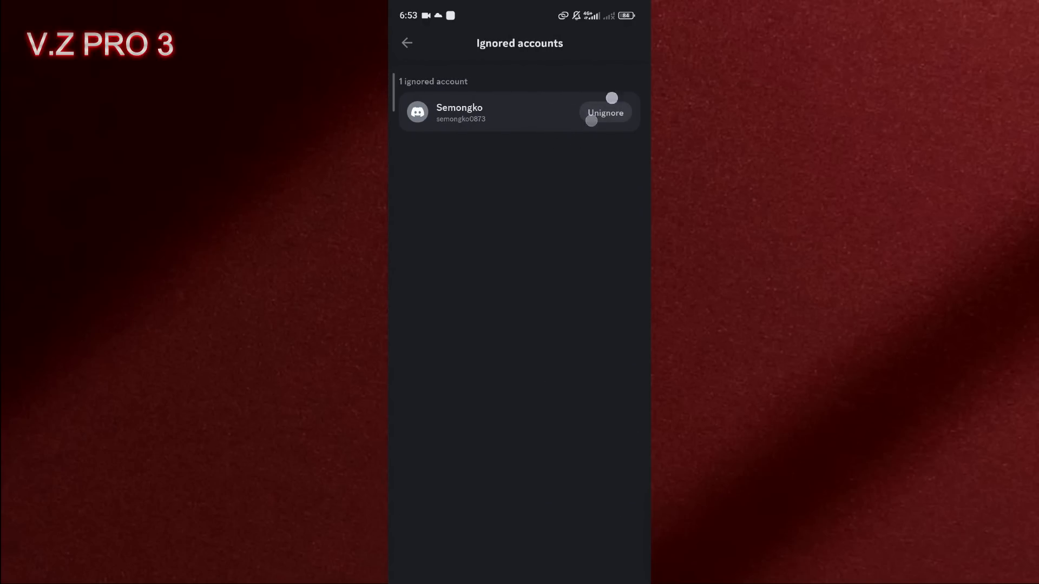
{"action": "left_click", "coordinate": [604, 113]}
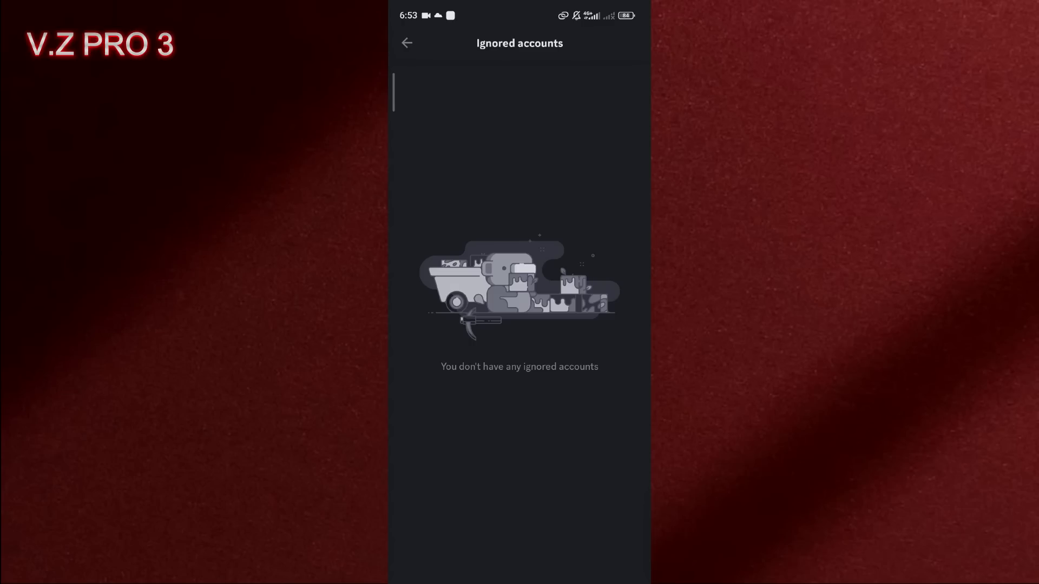
{"action": "left_click", "coordinate": [406, 42]}
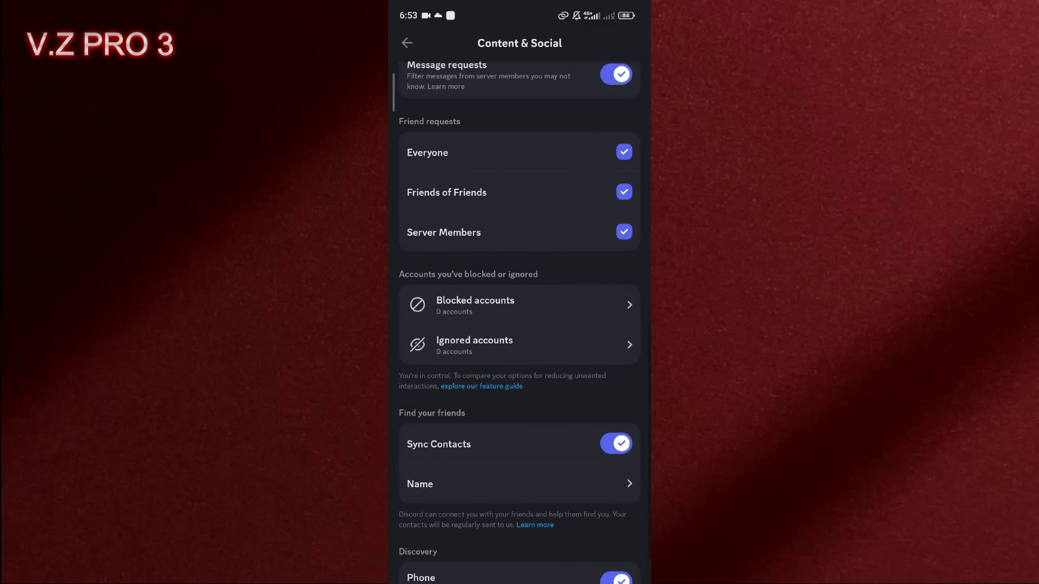
Leave settings and ignore mamath from the more-actions menu on their profile.
{"action": "left_click", "coordinate": [406, 42]}
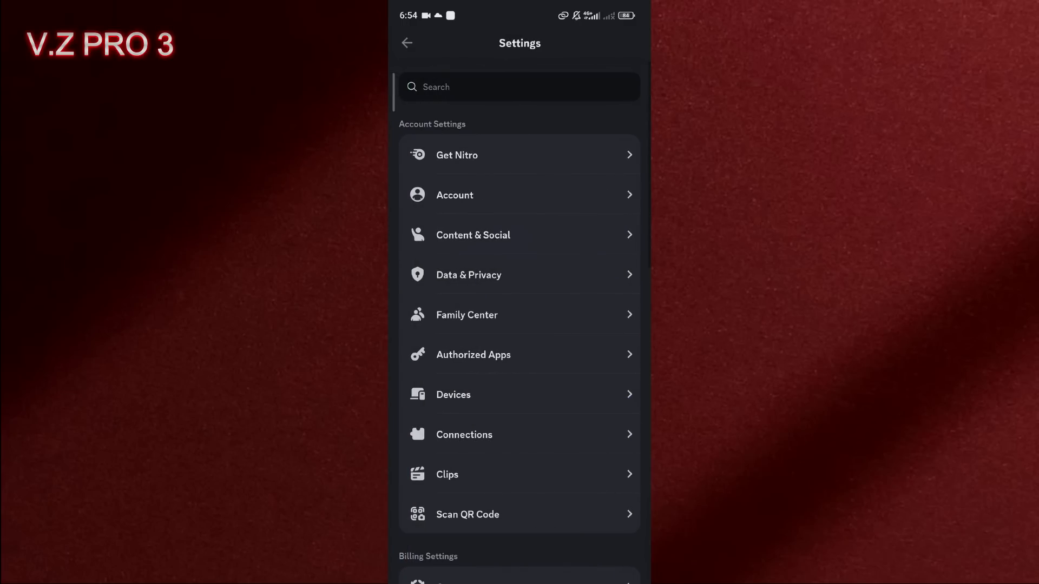
{"action": "left_click", "coordinate": [407, 42]}
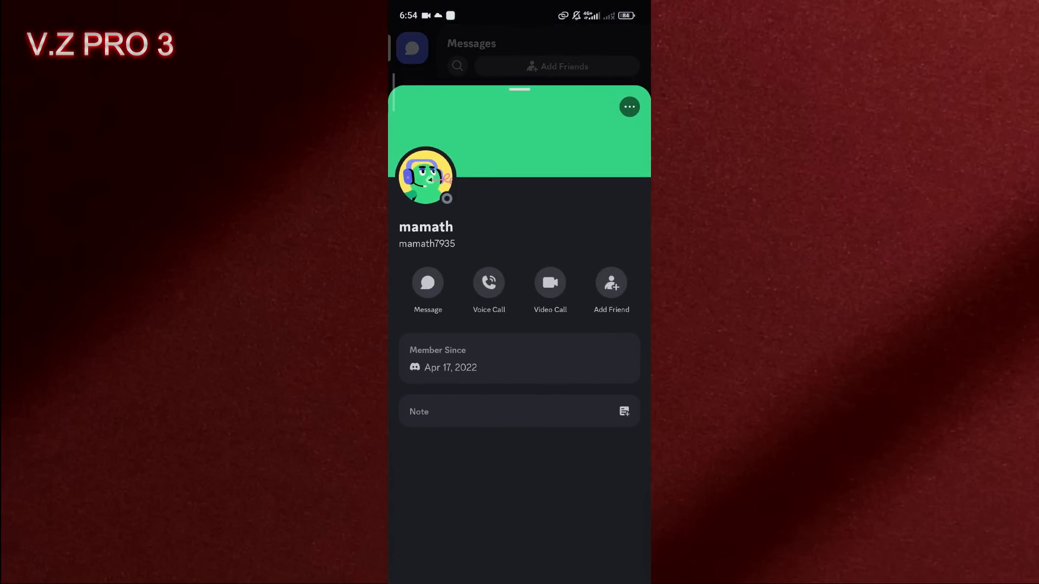
{"action": "left_click", "coordinate": [627, 107]}
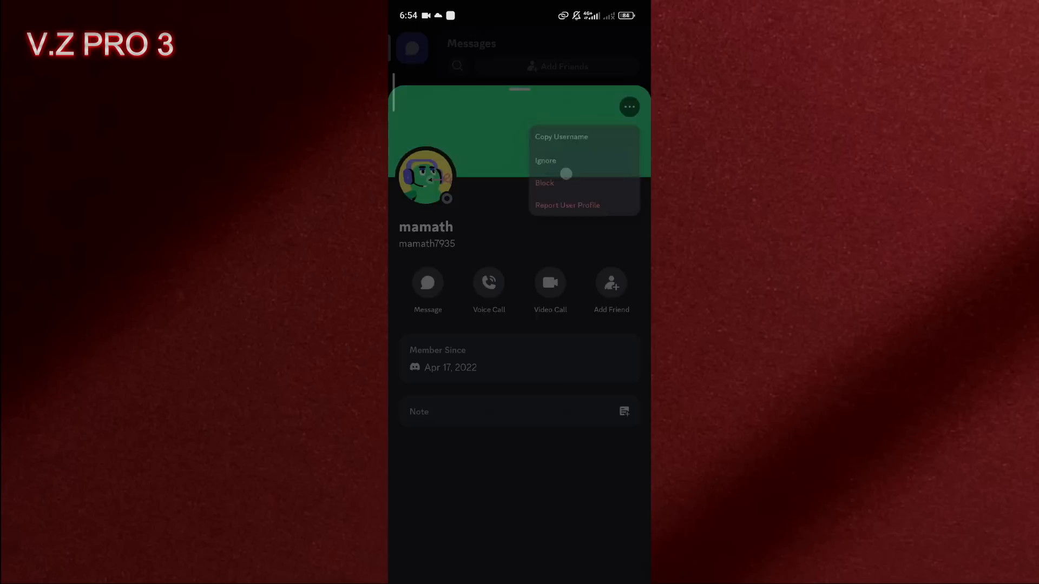
{"action": "left_click", "coordinate": [545, 160]}
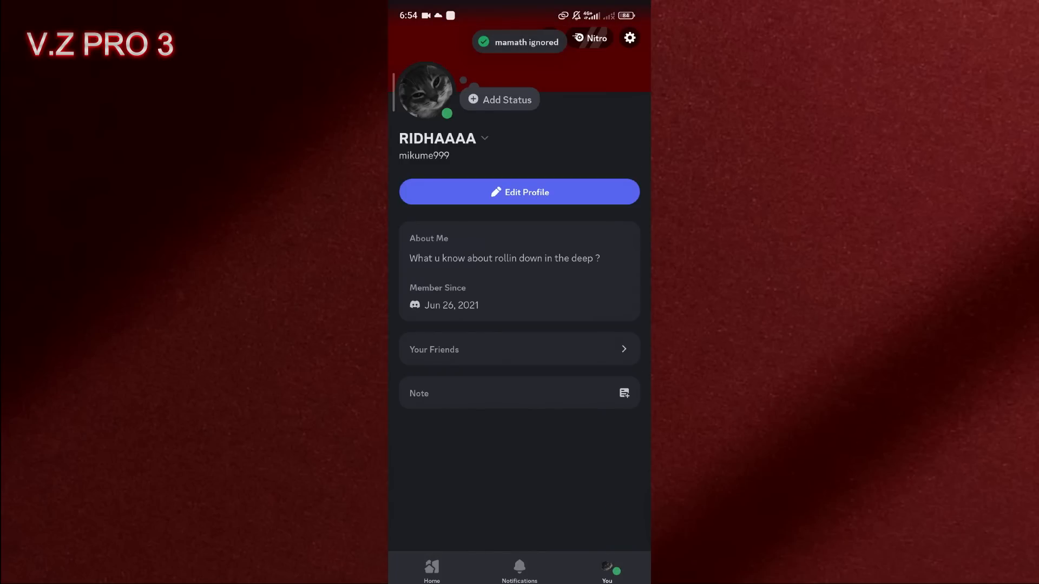
{"action": "left_click", "coordinate": [627, 38]}
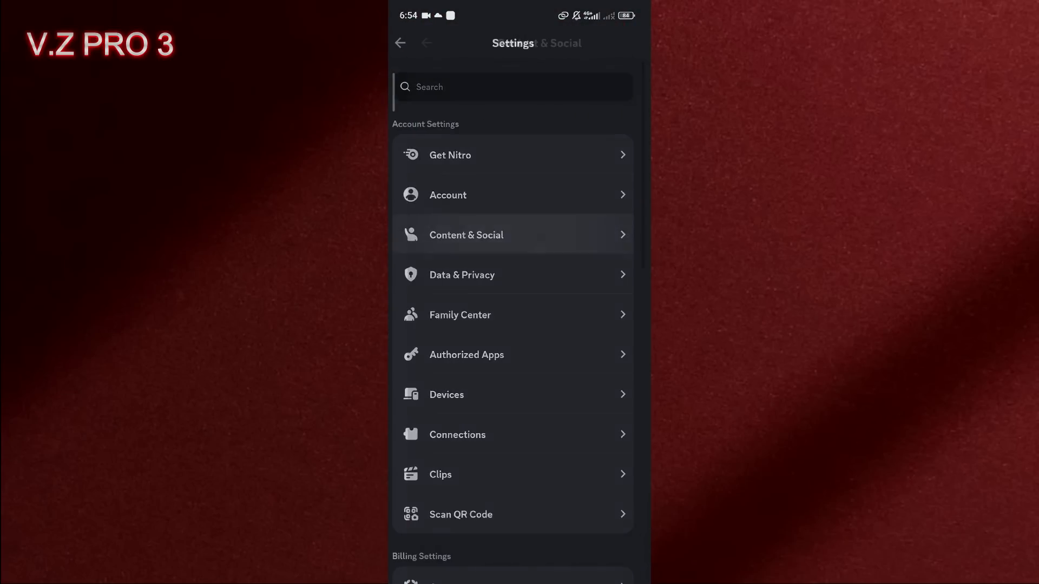
{"action": "left_click", "coordinate": [465, 234]}
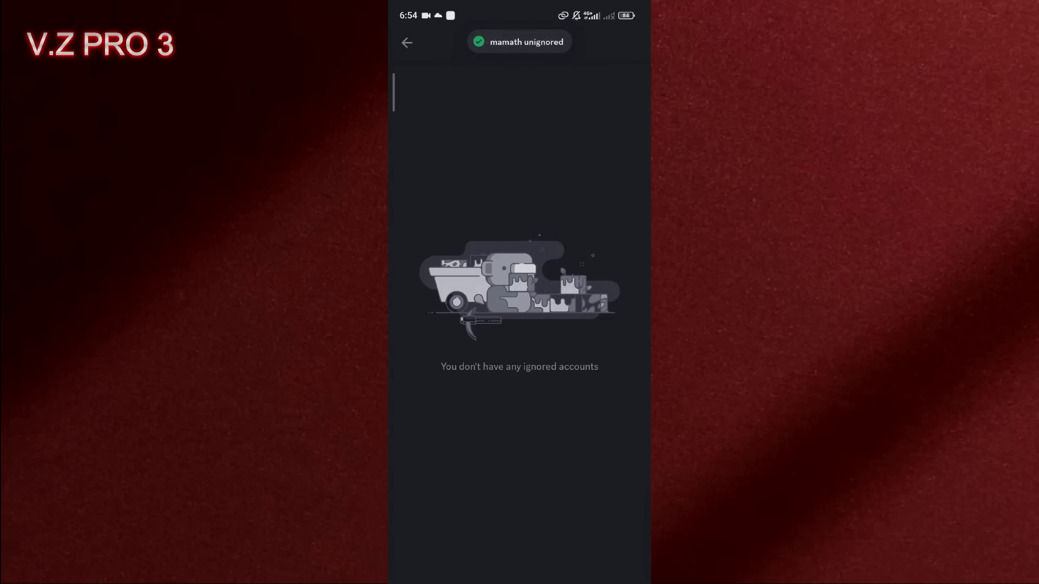
{"action": "left_click", "coordinate": [406, 42]}
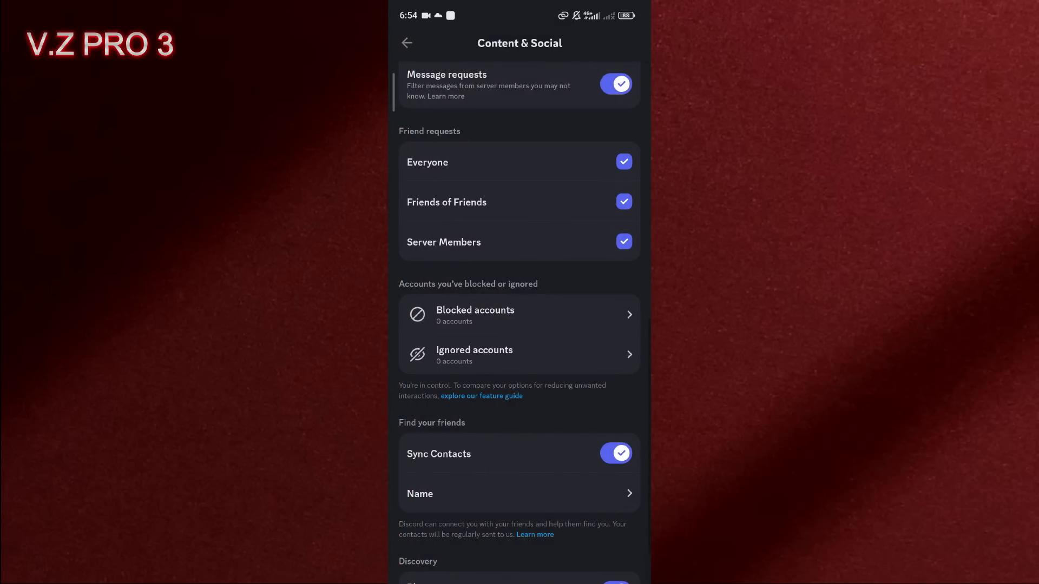
{"action": "left_click", "coordinate": [406, 42]}
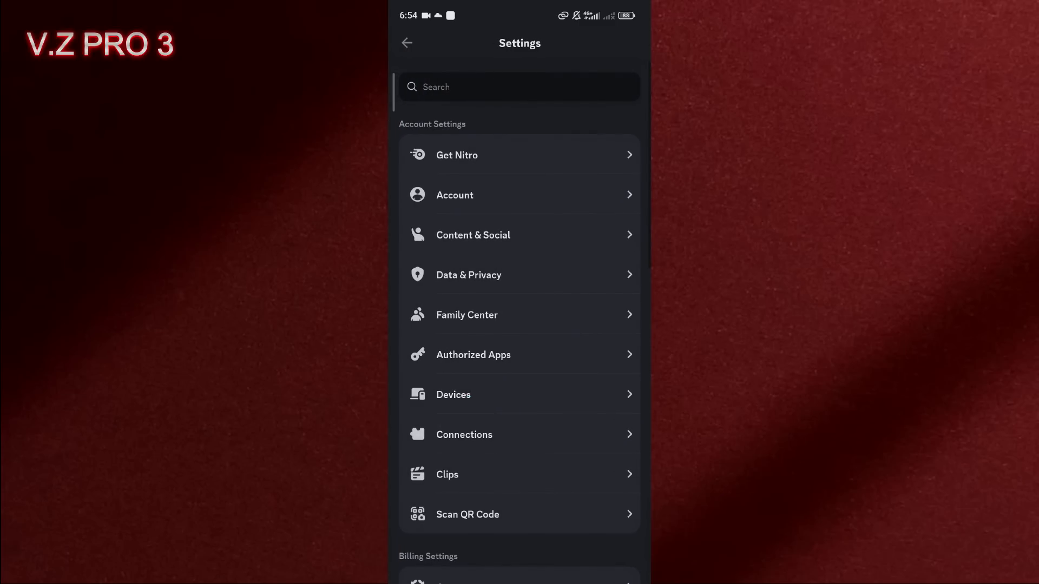
{"action": "left_click", "coordinate": [406, 42]}
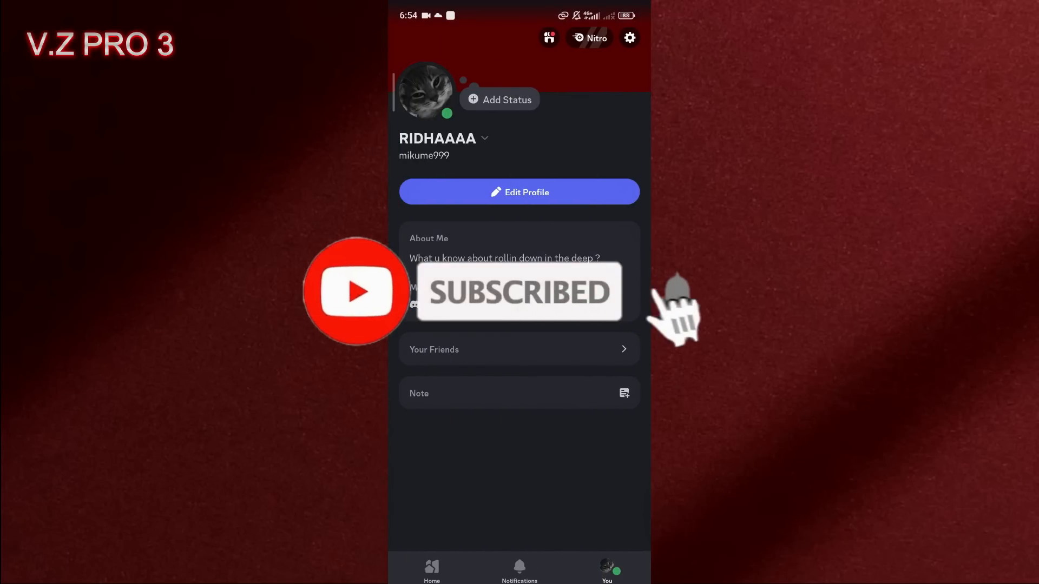